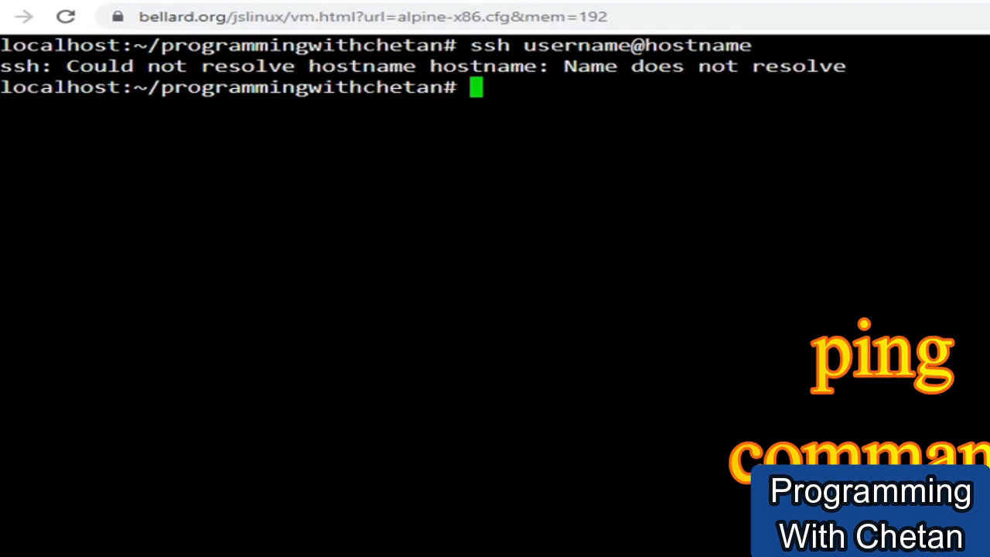
Run ls and pwd to list a.txt, b.txt, file.txt and show /root/programmingwithchetan
{"action": "type", "text": "ls"}
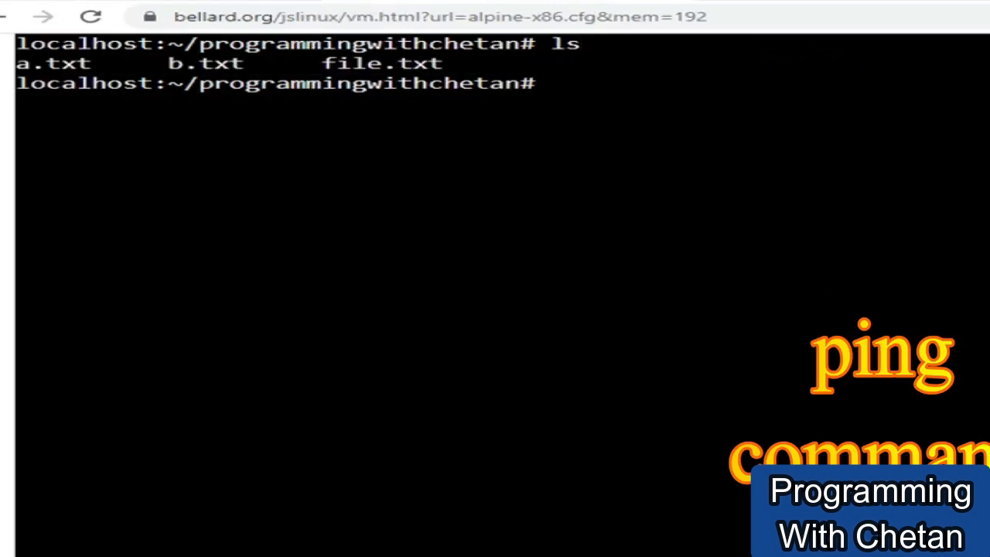
{"action": "type", "text": "pwd"}
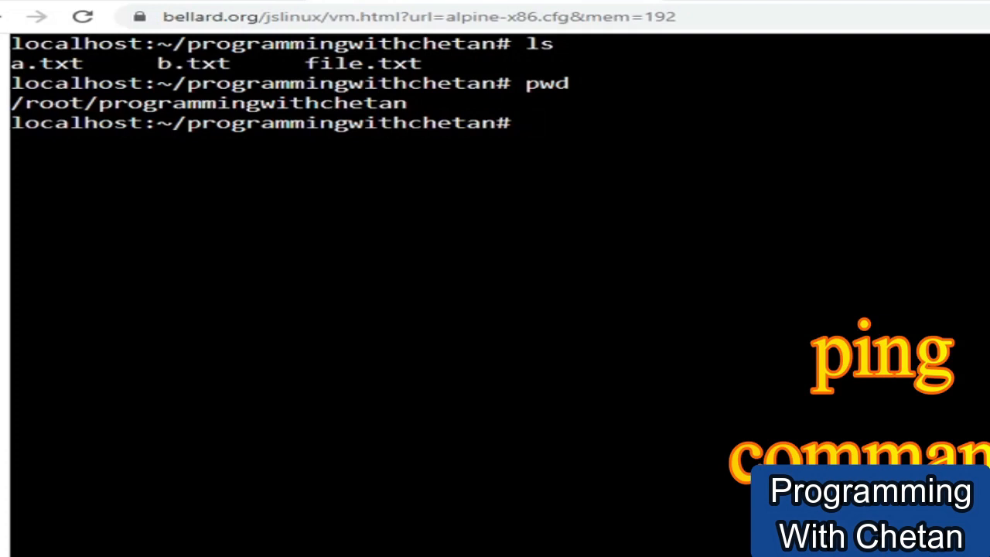
{"action": "type", "text": "ping"}
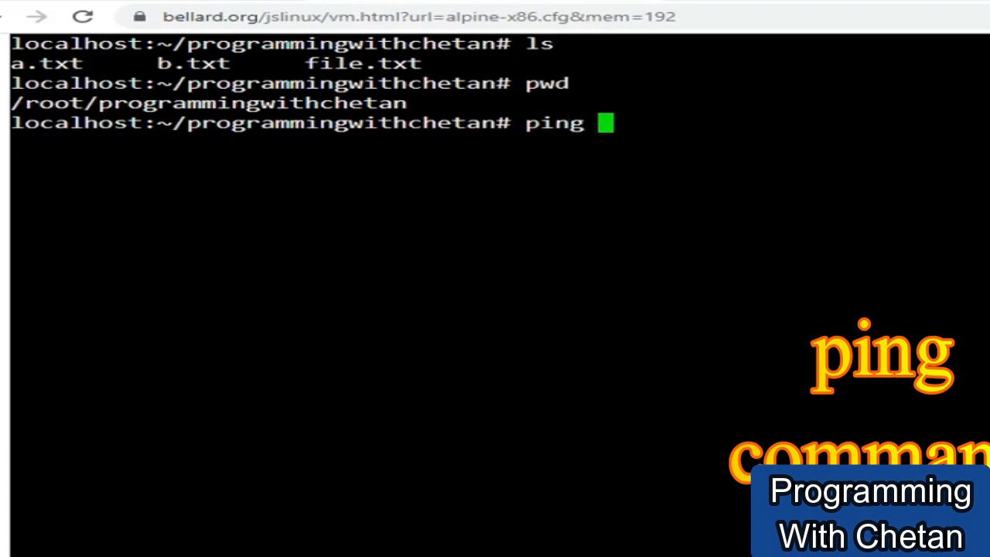
{"action": "type", "text": "w"}
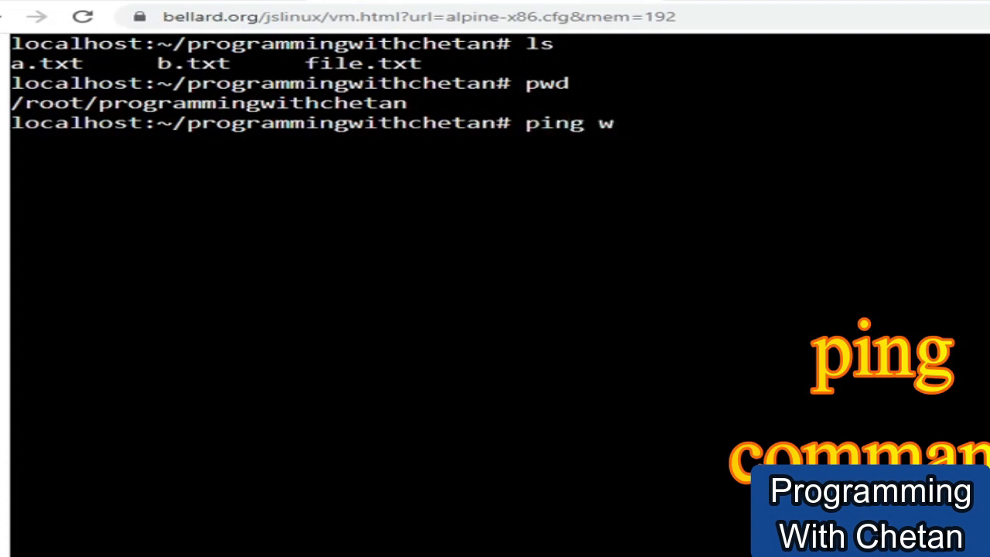
{"action": "type", "text": "ww.yo"}
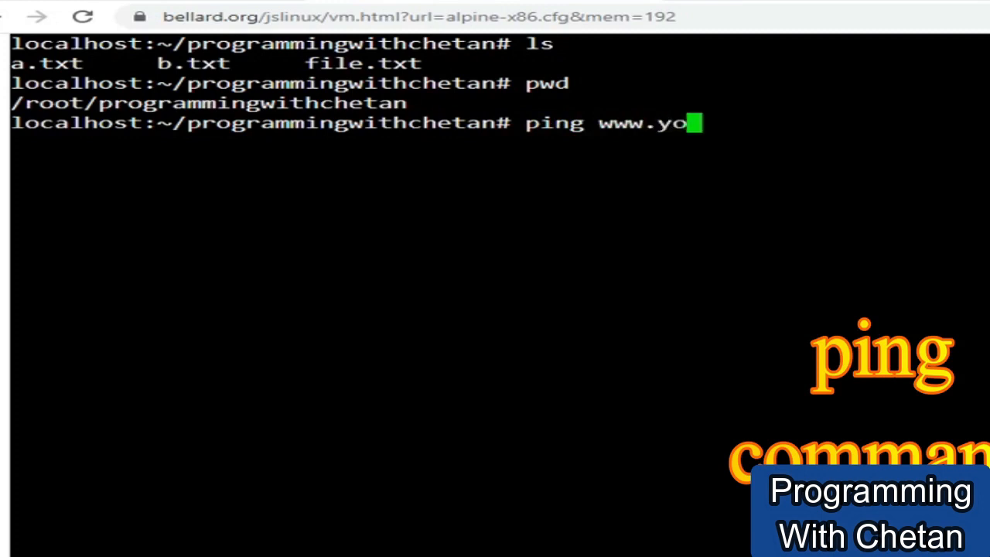
{"action": "type", "text": "utube.c"}
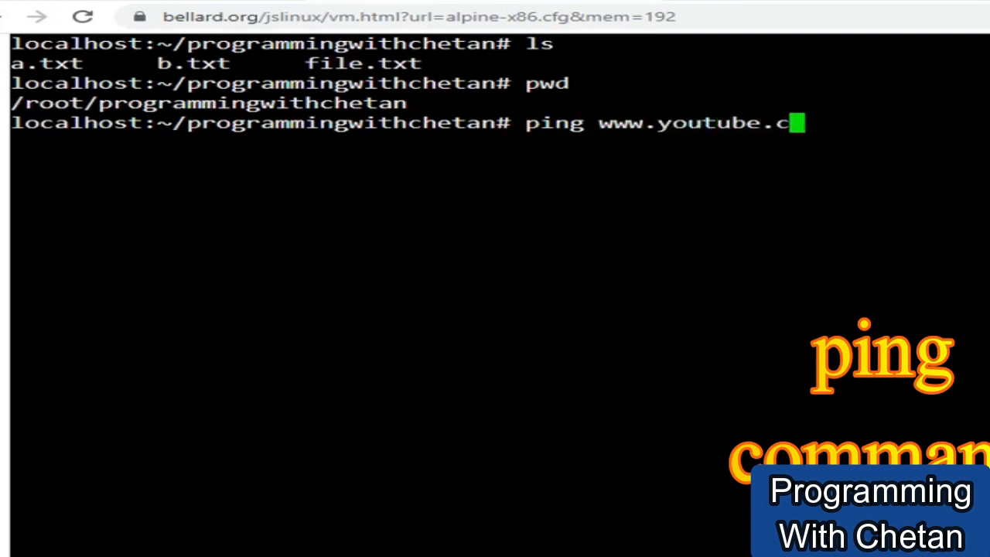
{"action": "type", "text": "om"}
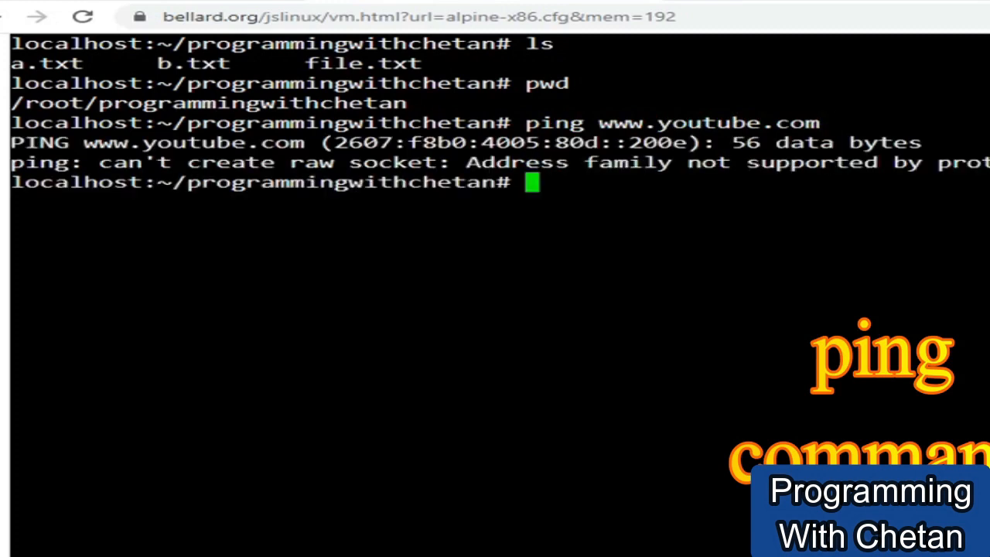
{"action": "double_click", "coordinate": [554, 123]}
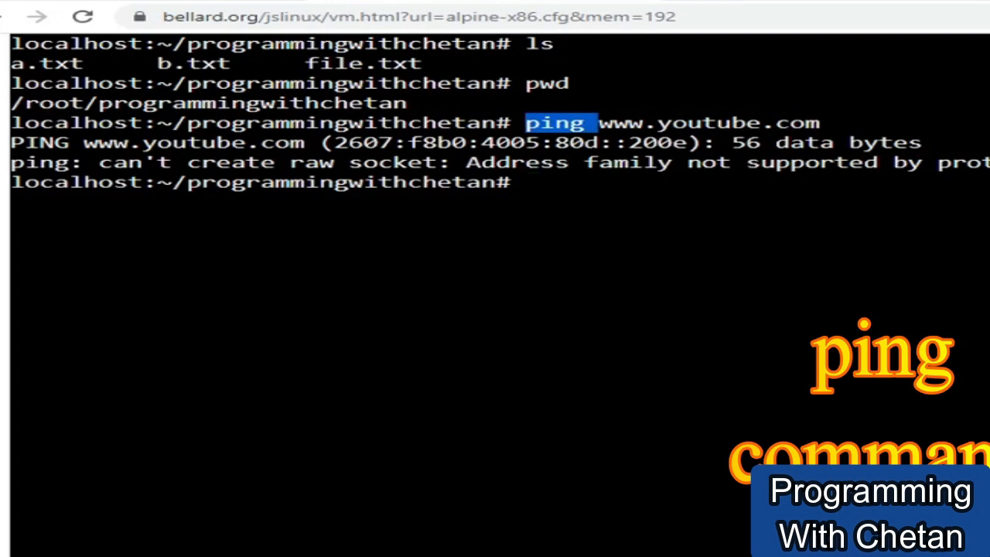
{"action": "type", "text": "ping"}
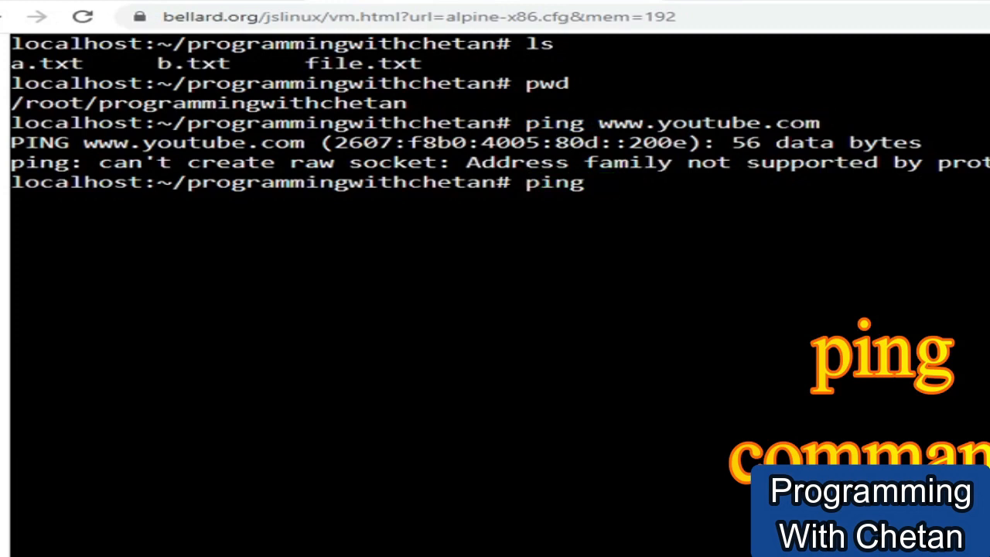
{"action": "type", "text": "www."}
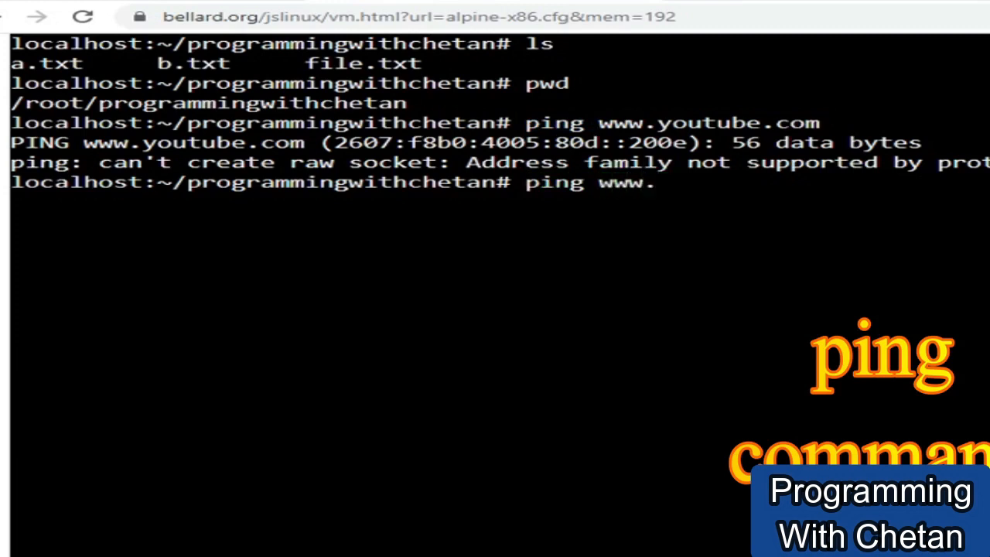
{"action": "type", "text": "google.com"}
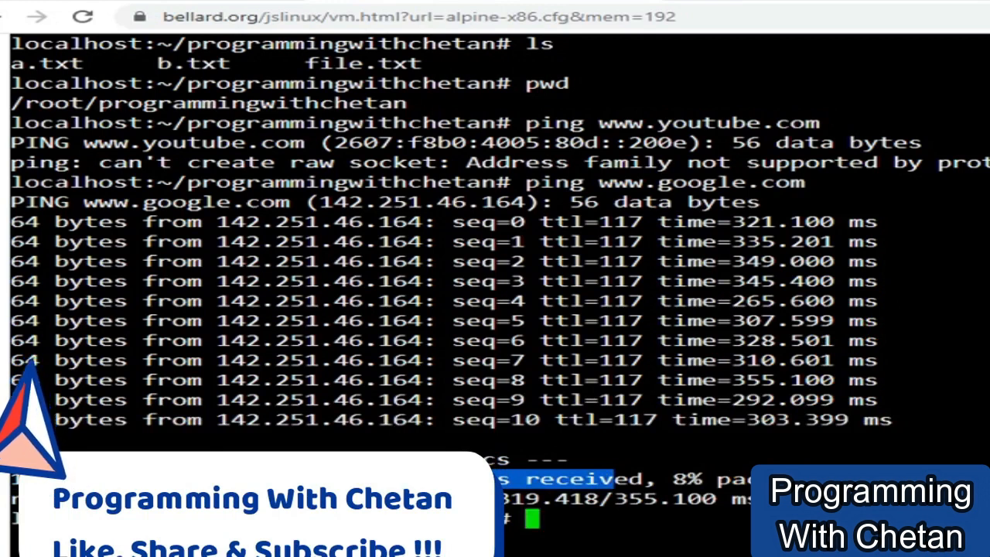
{"action": "type", "text": "clea"}
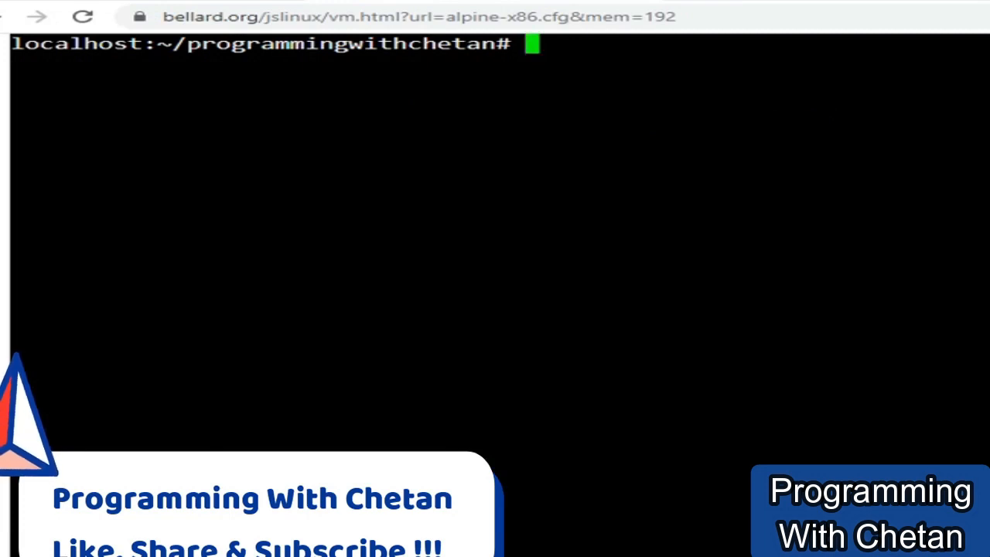
Run nslookup bellard.org, correcting a typo, to resolve address 51.15.168.198
{"action": "type", "text": "n"}
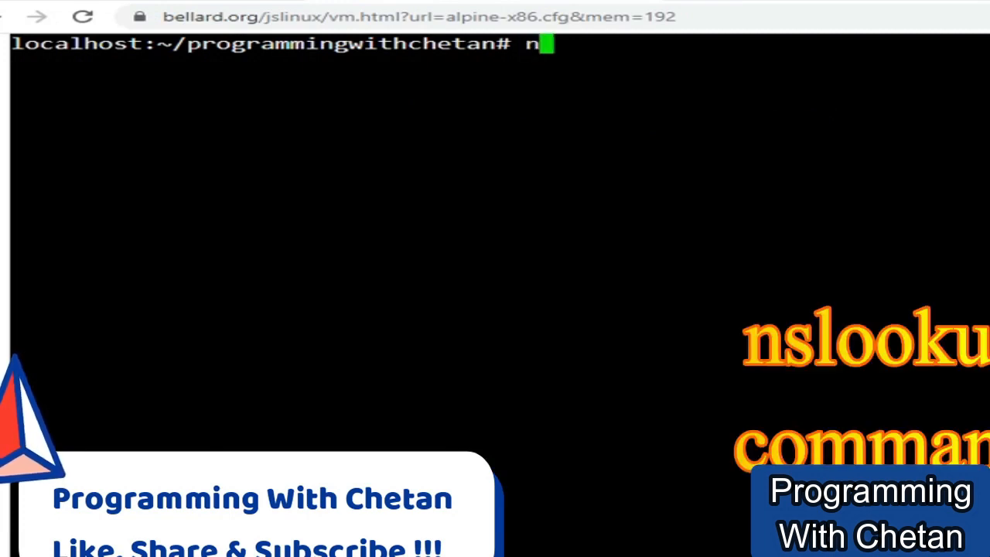
{"action": "type", "text": "slook"}
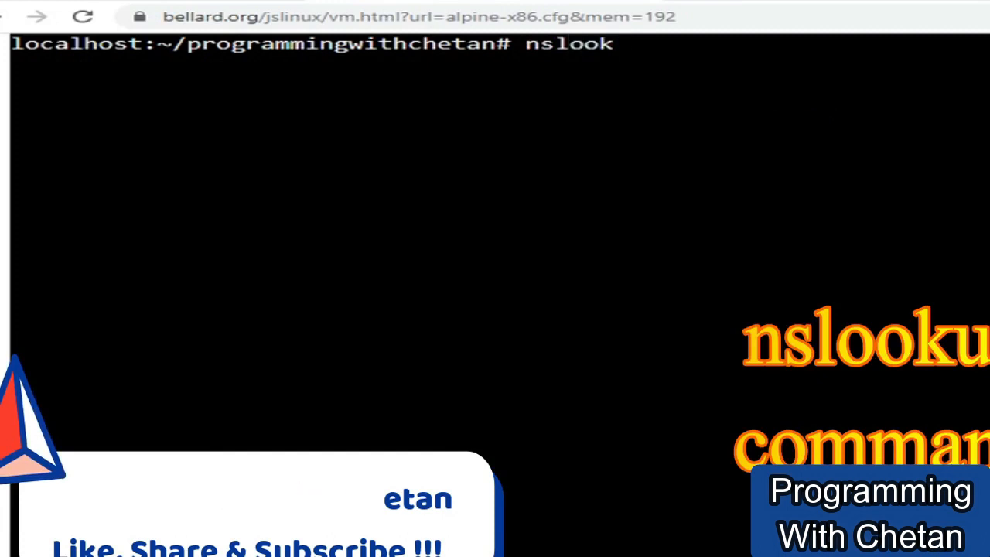
{"action": "type", "text": "up"}
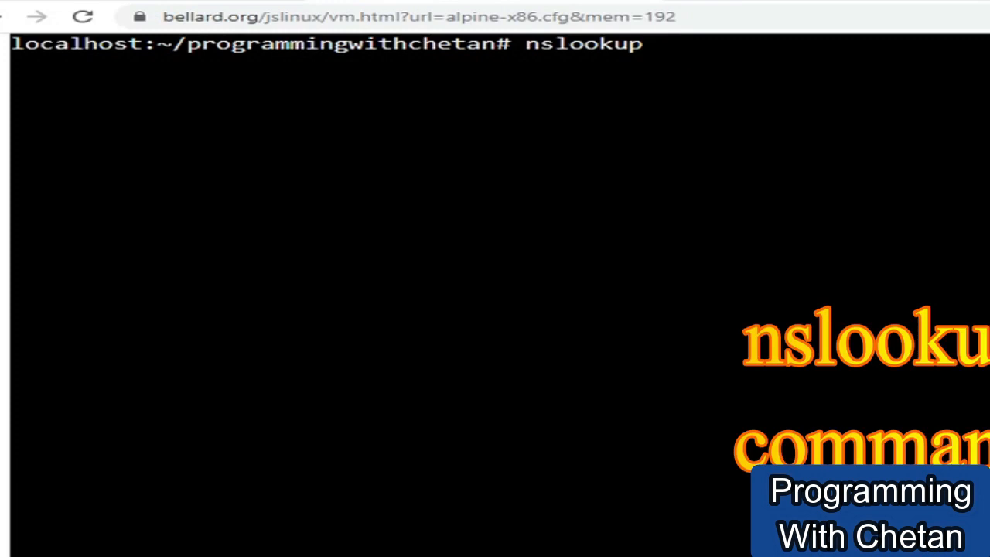
{"action": "left_click", "coordinate": [417, 16]}
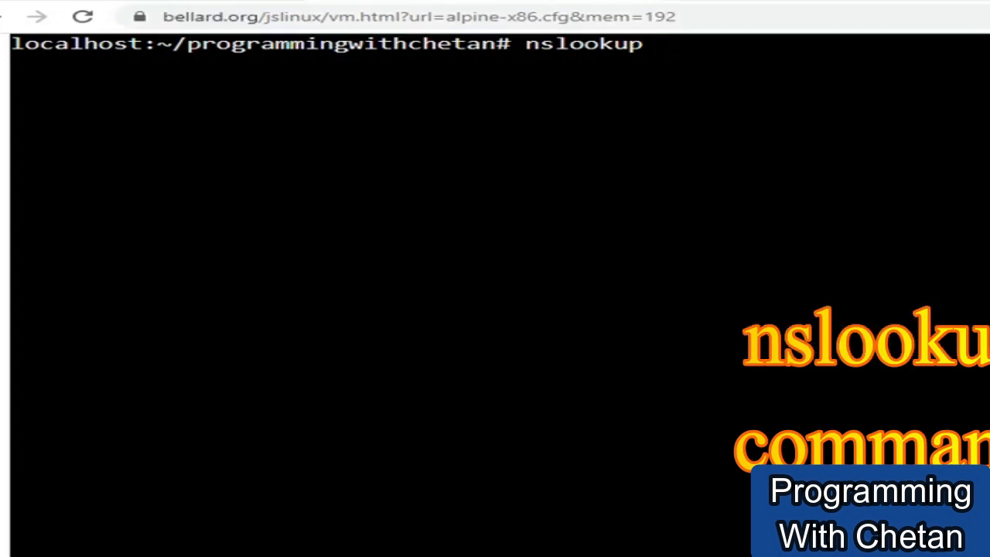
{"action": "type", "text": "bellard"}
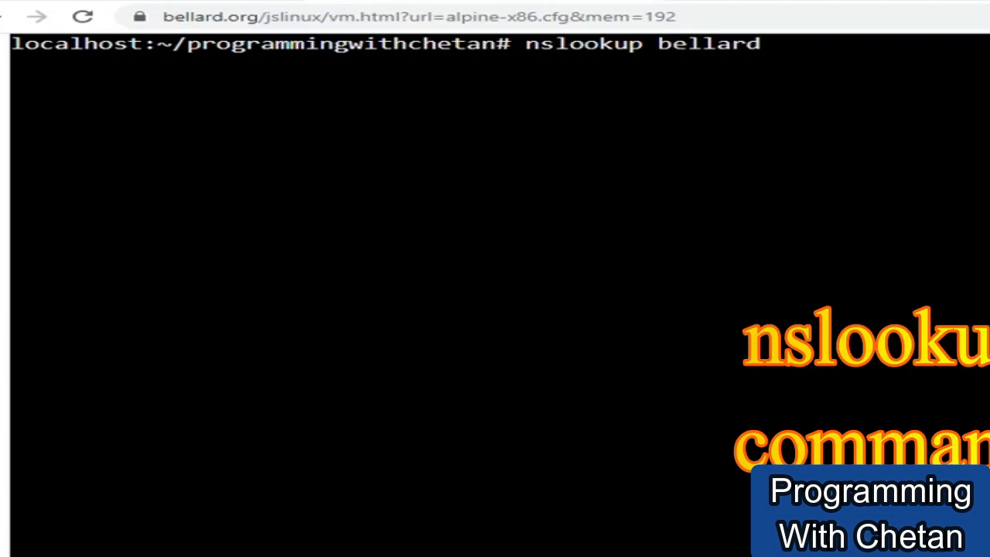
{"action": "type", "text": ".og"}
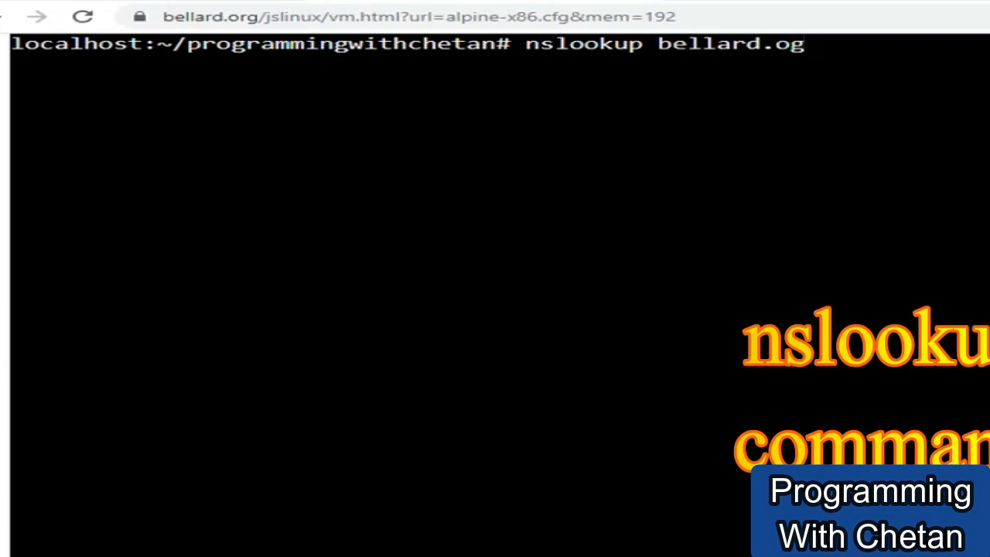
{"action": "key", "text": "BackSpace"}
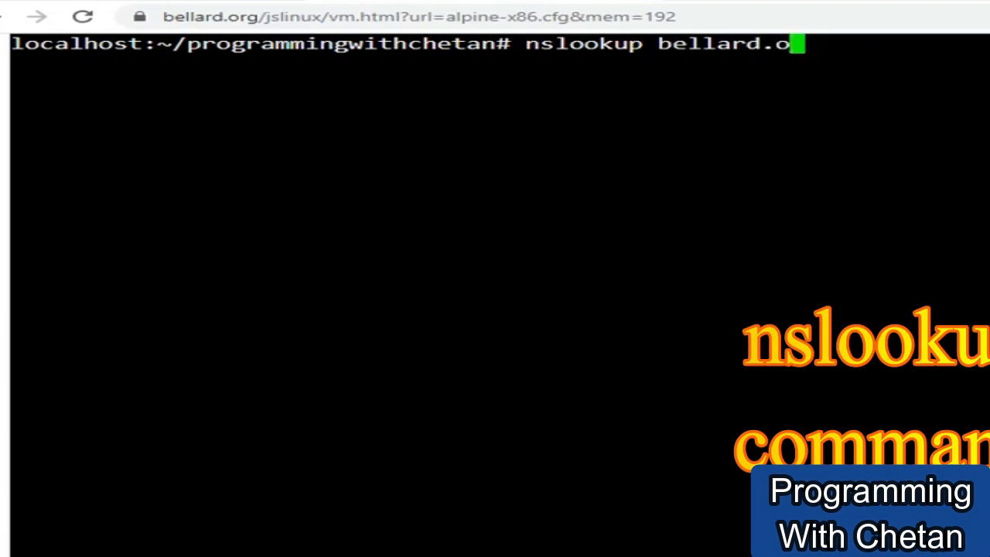
{"action": "type", "text": "rg"}
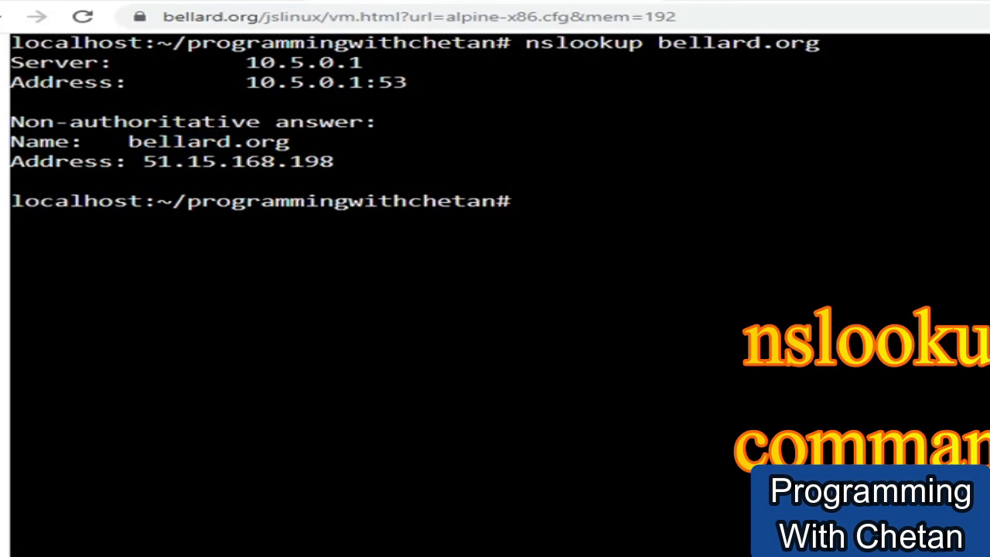
Run nslookup youtube.com to resolve 142.251.32.46, then clear the terminal
{"action": "type", "text": "ns"}
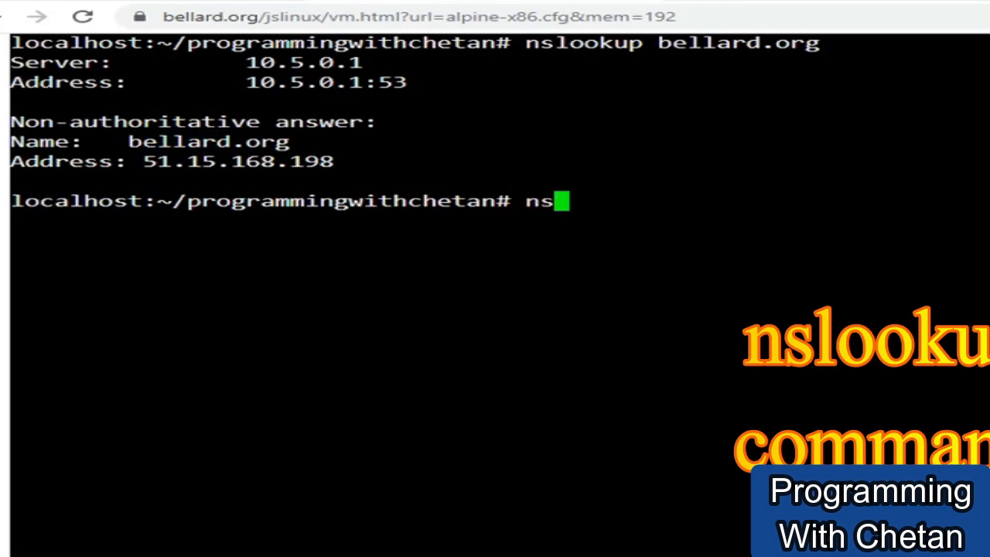
{"action": "type", "text": "lloku"}
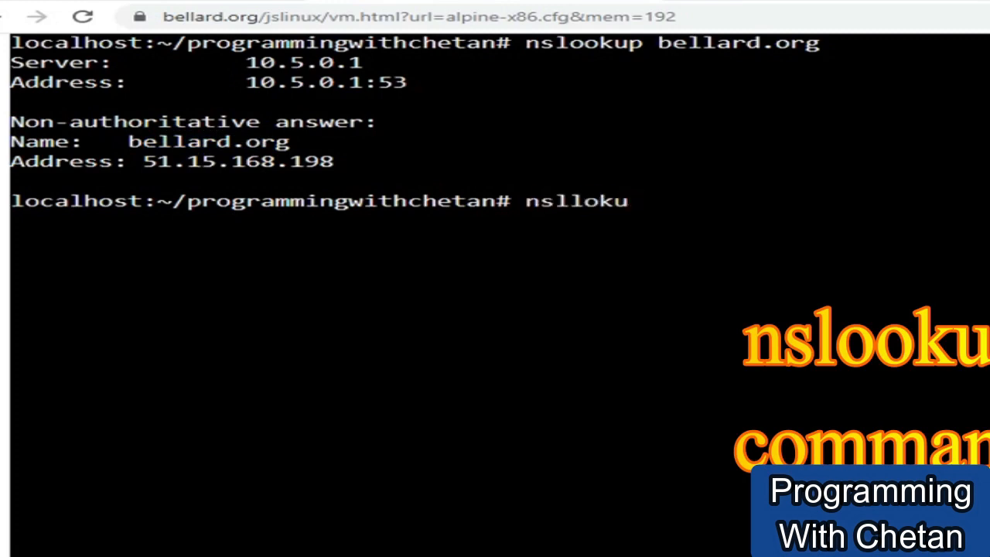
{"action": "type", "text": "p"}
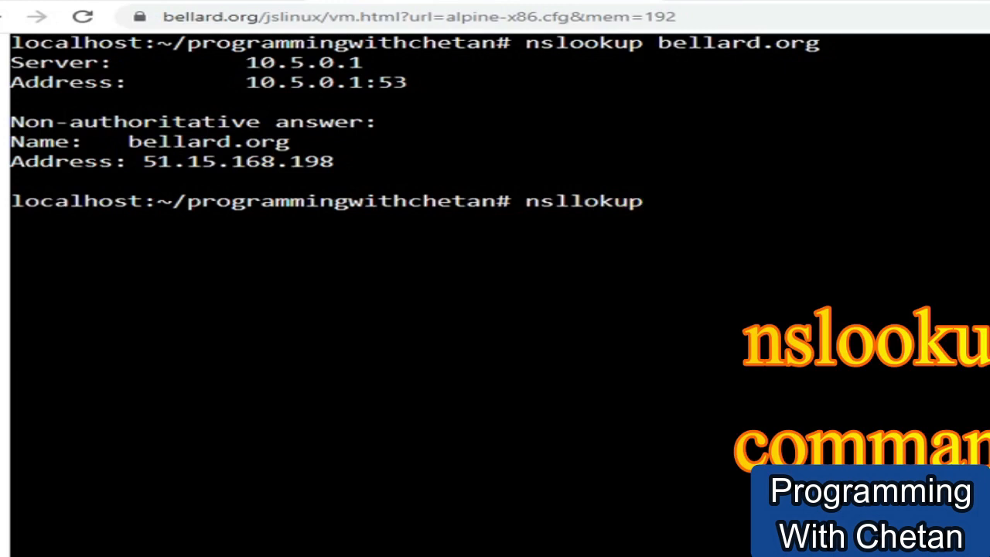
{"action": "type", "text": "youtube,"}
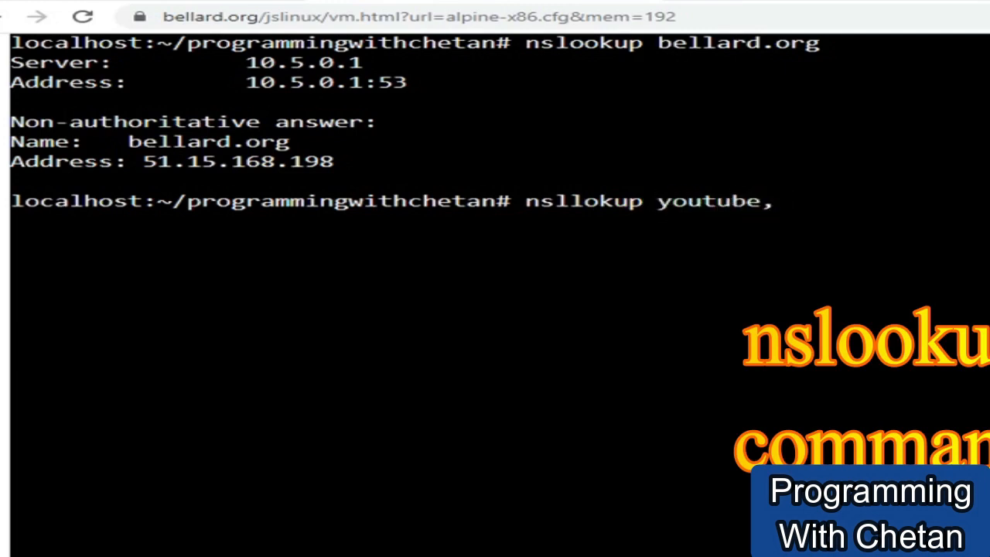
{"action": "type", "text": "com"}
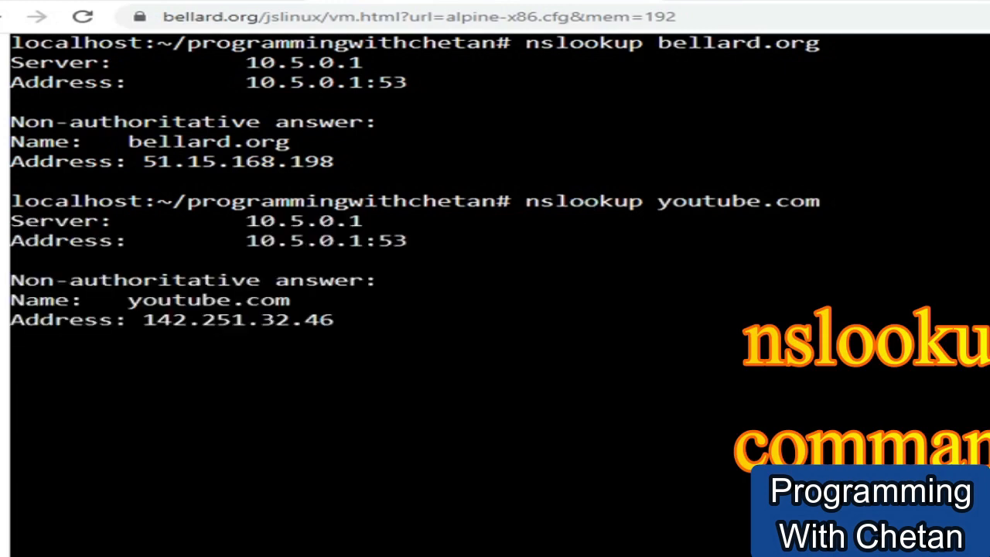
{"action": "double_click", "coordinate": [231, 319]}
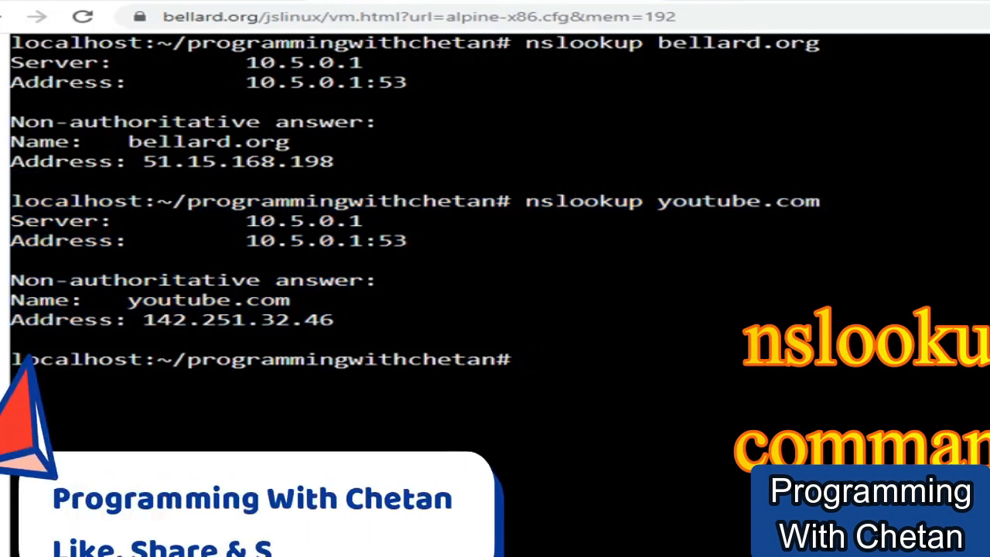
{"action": "type", "text": "clear"}
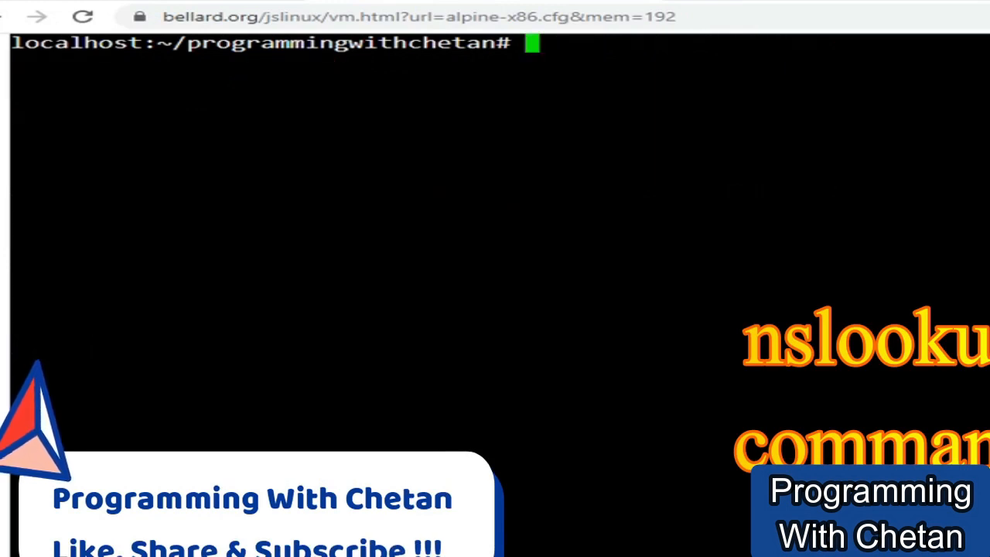
Run telnet google.com 22, which fails with an unsupported address family error
{"action": "type", "text": "telnet"}
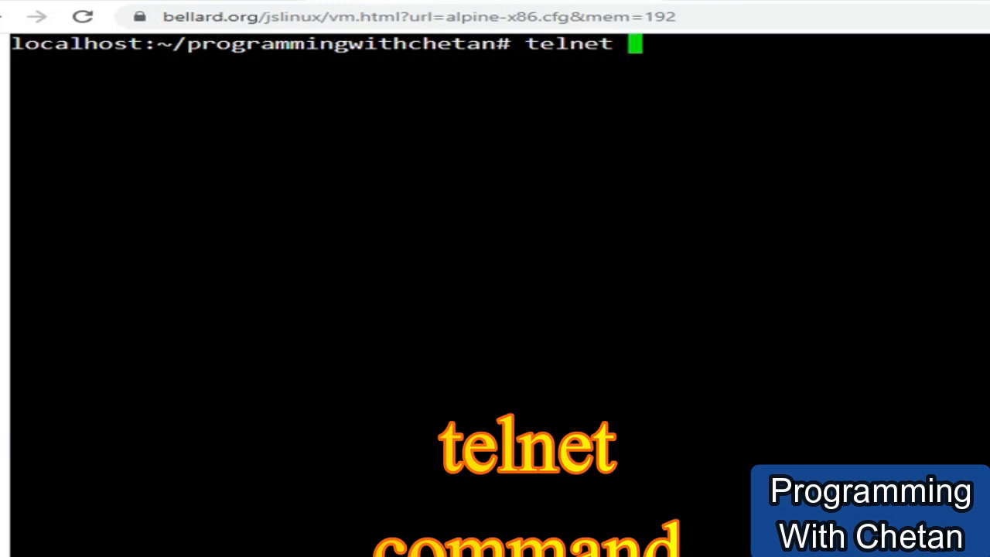
{"action": "type", "text": "g"}
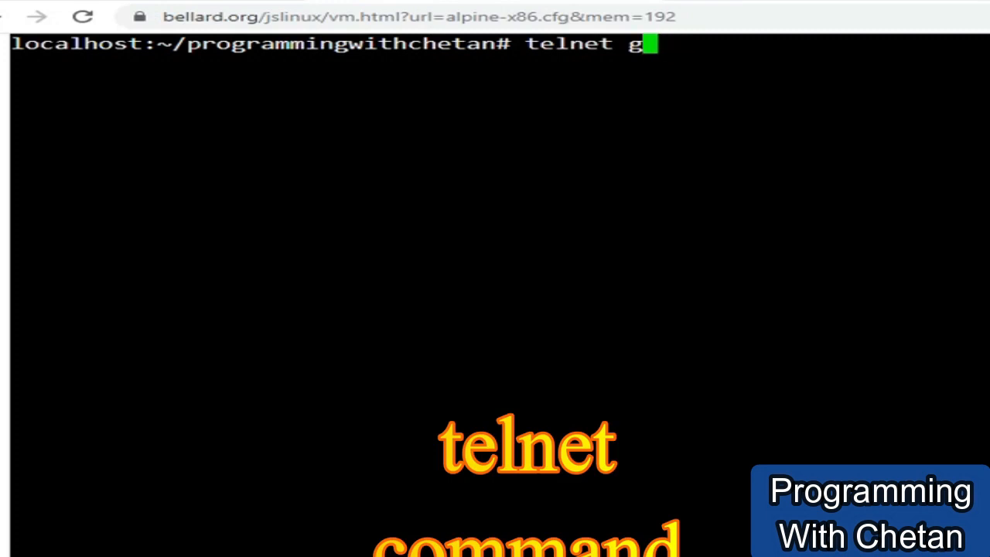
{"action": "key", "text": "Backspace"}
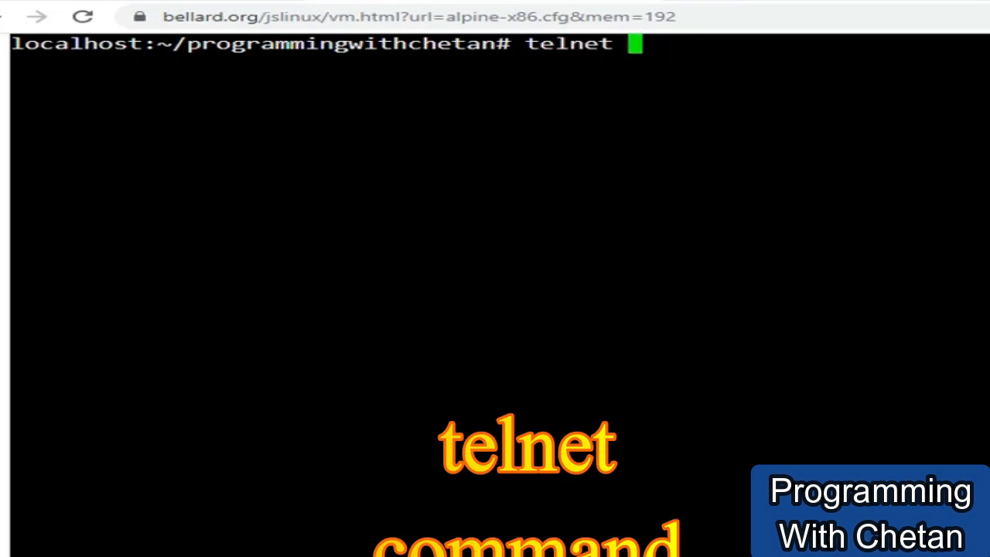
{"action": "type", "text": "goo"}
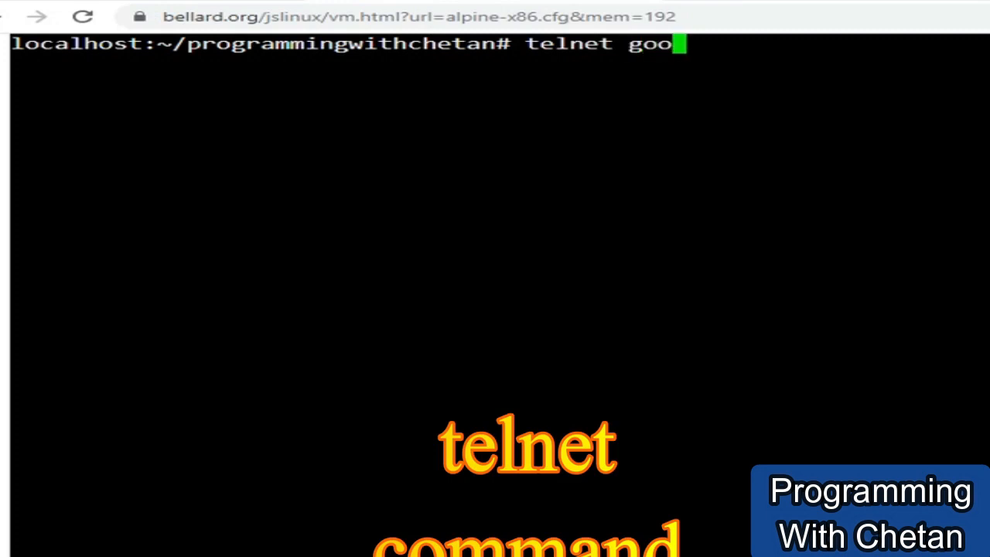
{"action": "type", "text": "gle.com"}
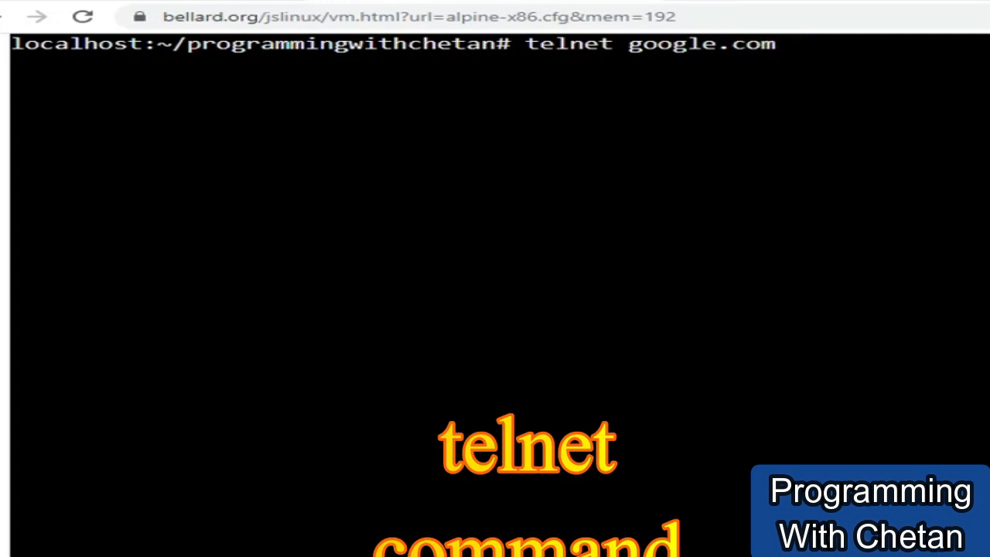
{"action": "type", "text": "22"}
{"action": "type", "text": "telnet google.com 23"}
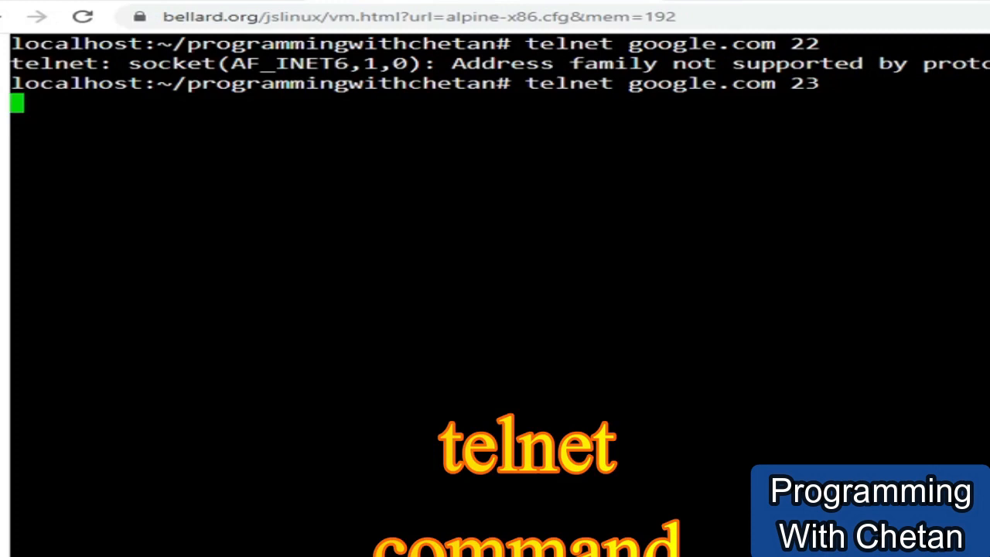
Cancel the stalled port 23 telnet with Ctrl+C and run telnet google.com 80
{"action": "double_click", "coordinate": [571, 83]}
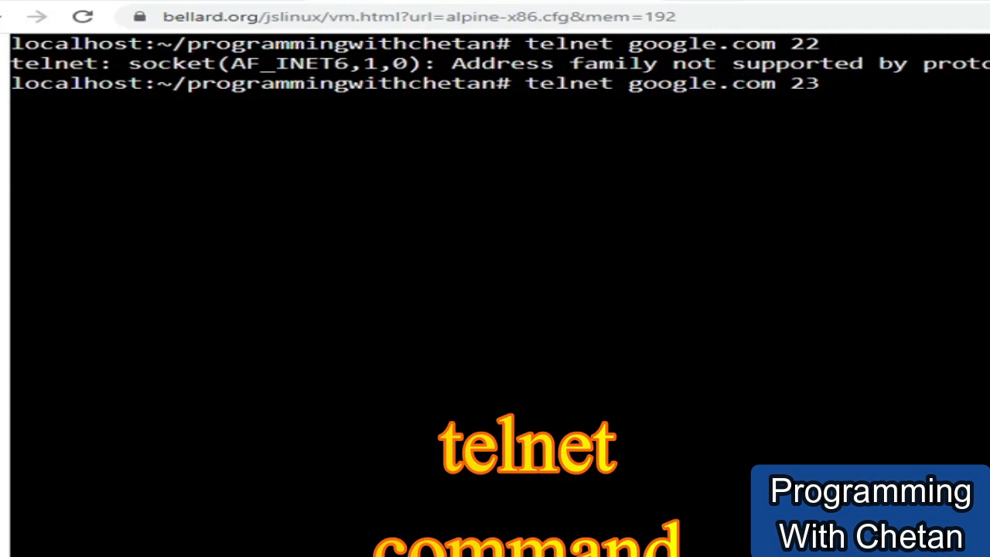
{"action": "double_click", "coordinate": [672, 84]}
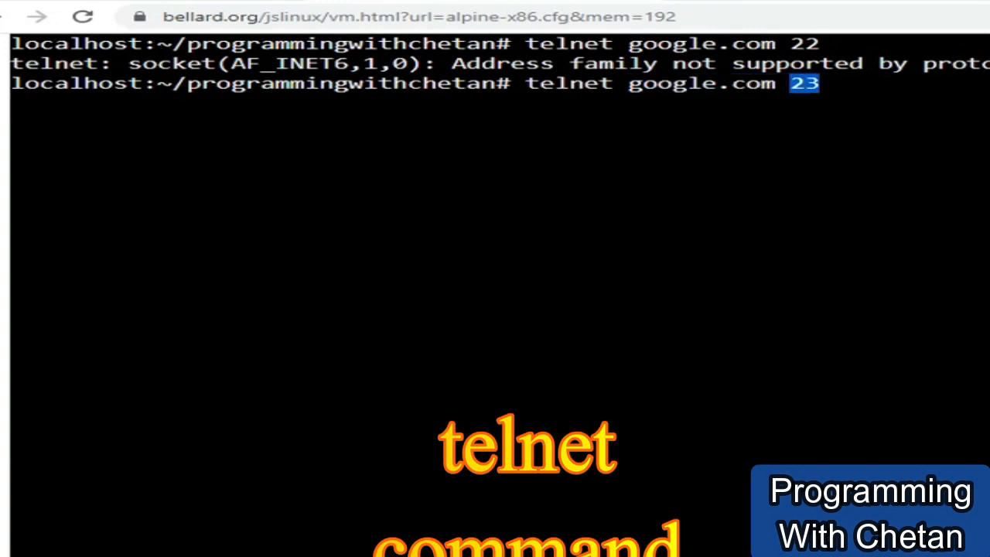
{"action": "key", "text": "ctrl+c"}
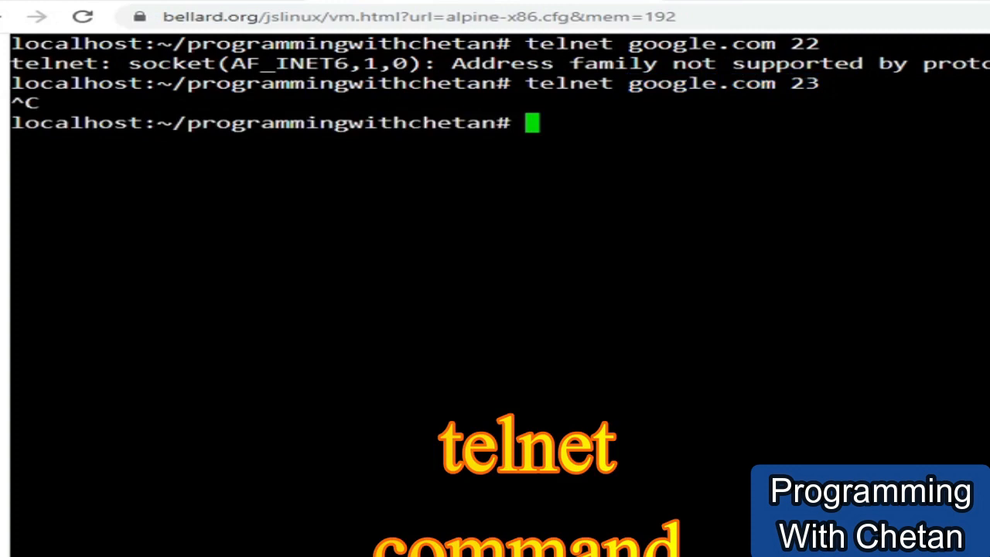
{"action": "type", "text": "telnet google.com"}
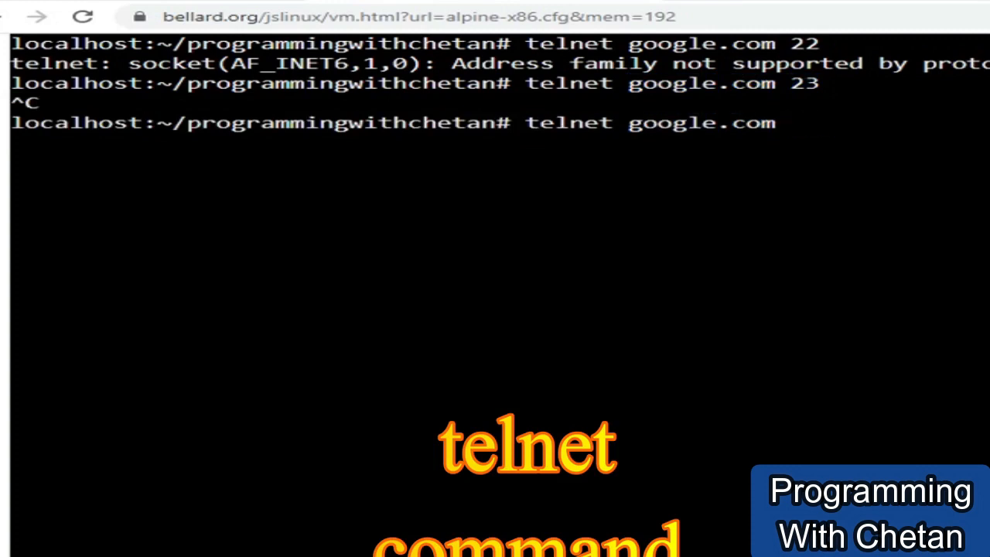
{"action": "type", "text": "80"}
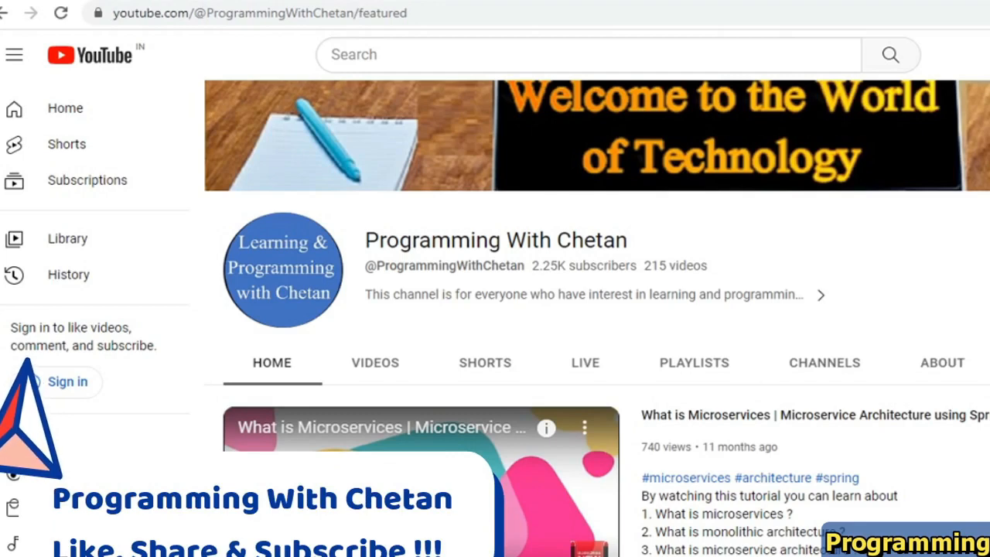
Scroll the Programming With Chetan channel page down to its Shorts shelf
{"action": "scroll", "scroll_direction": "down", "scroll_amount": 3}
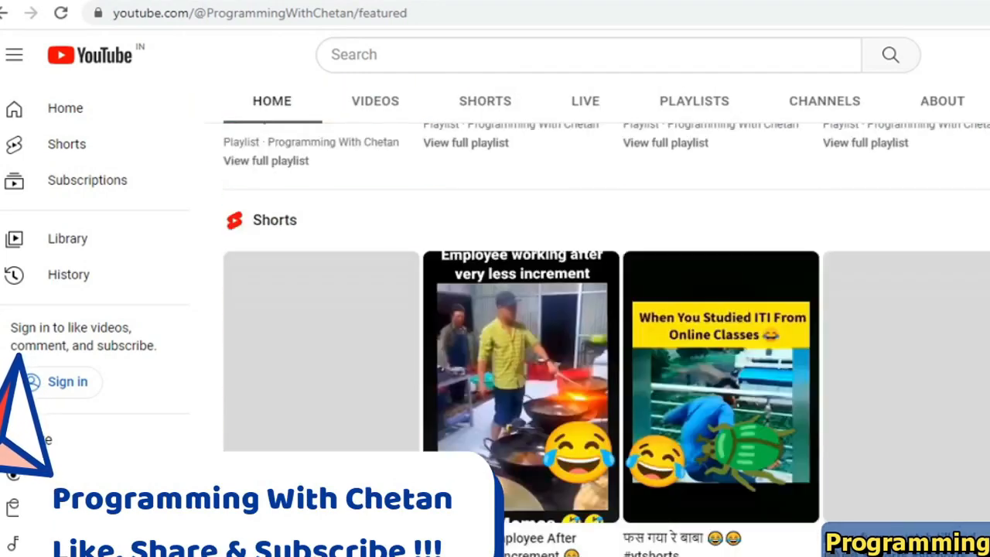